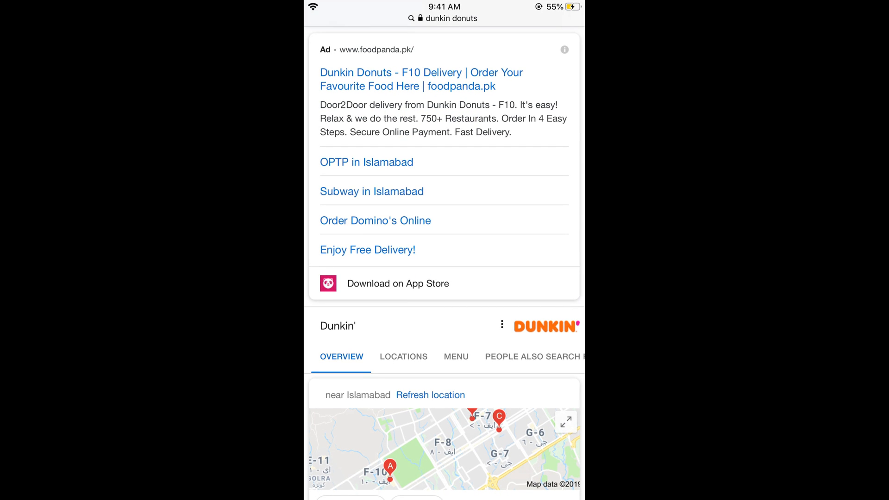
# Leave the CAREEM conversation without deleting messages and return to the home screen
pyautogui.scroll(-3)
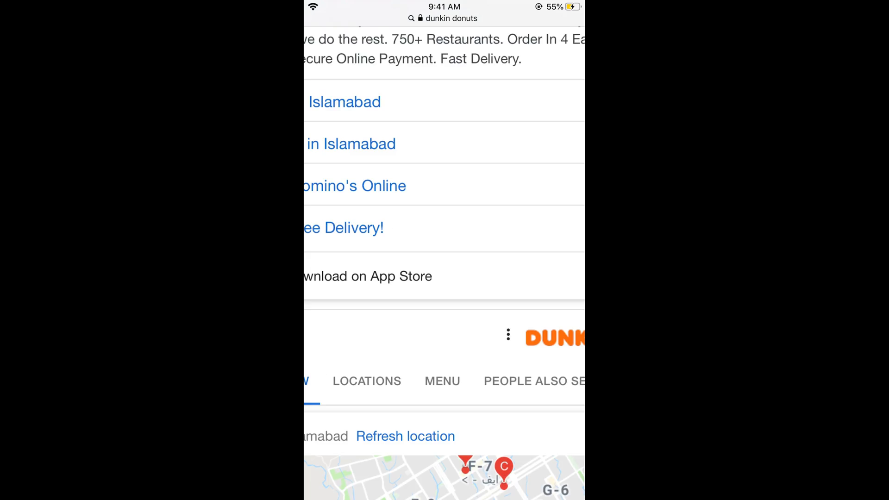
pyautogui.scroll(-3)
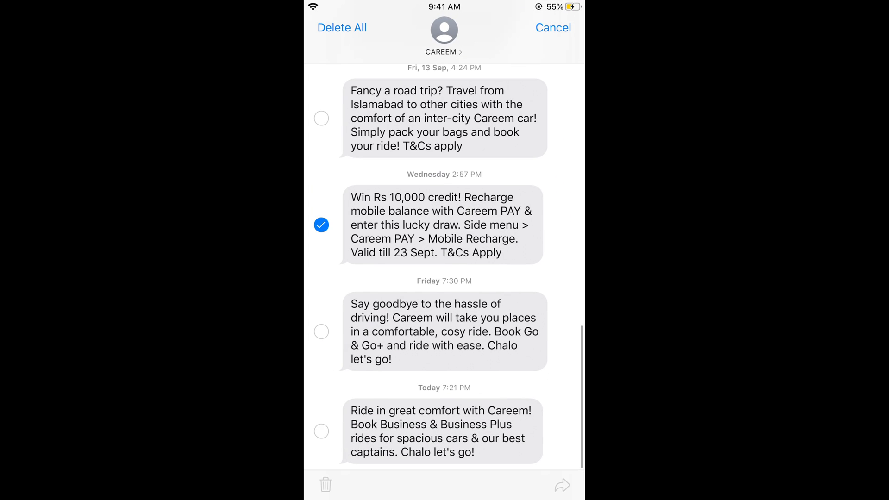
pyautogui.click(552, 27)
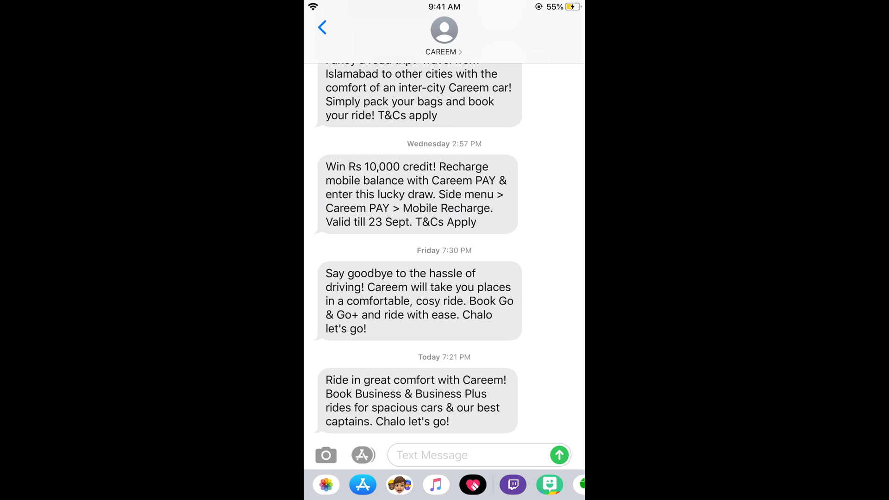
pyautogui.click(322, 28)
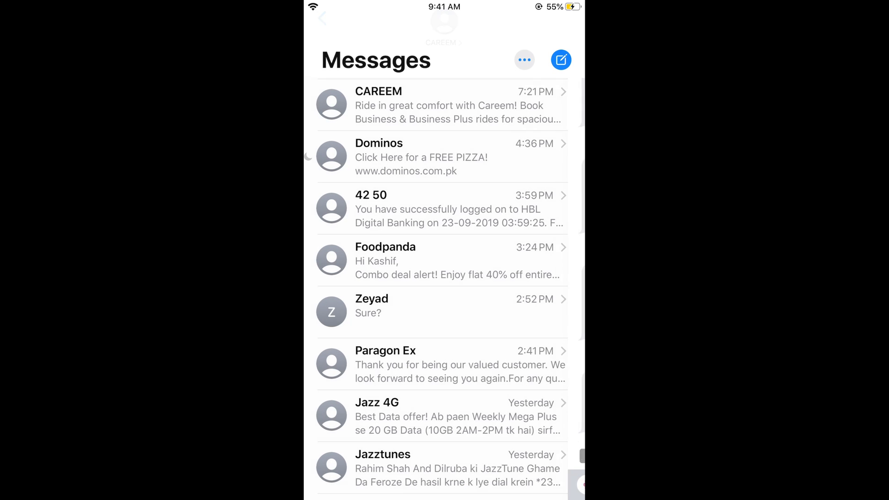
pyautogui.press('home')
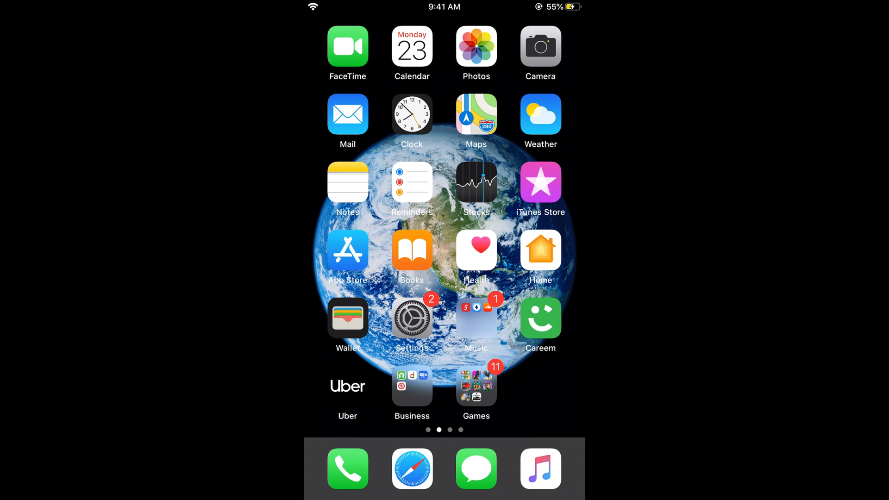
# Open Settings > Display & Brightness and scroll to the Text Size and Bold Text rows
pyautogui.click(411, 316)
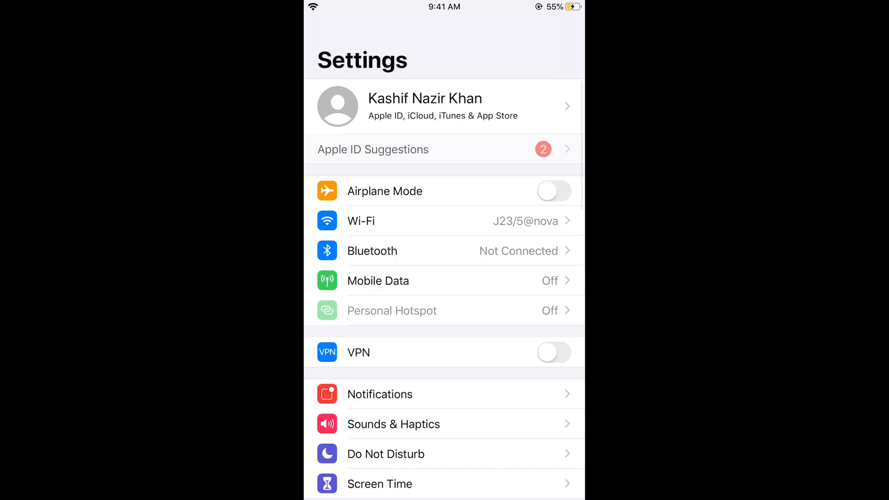
pyautogui.scroll(-3)
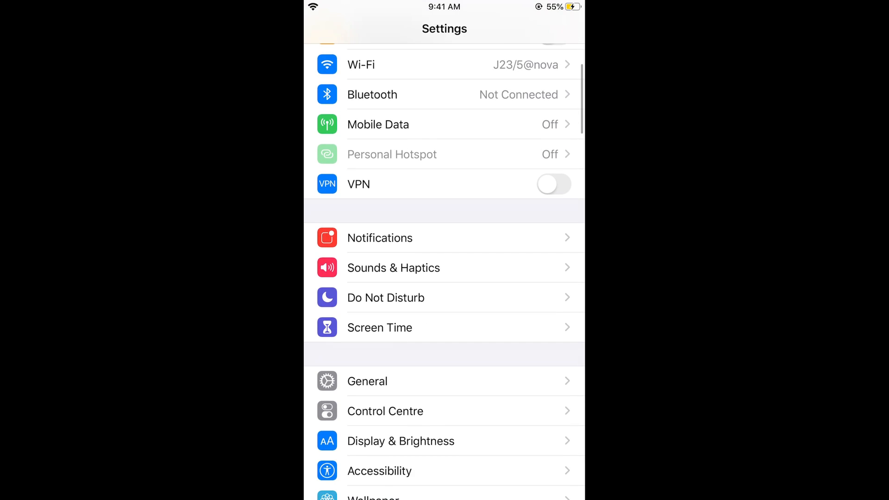
pyautogui.scroll(-3)
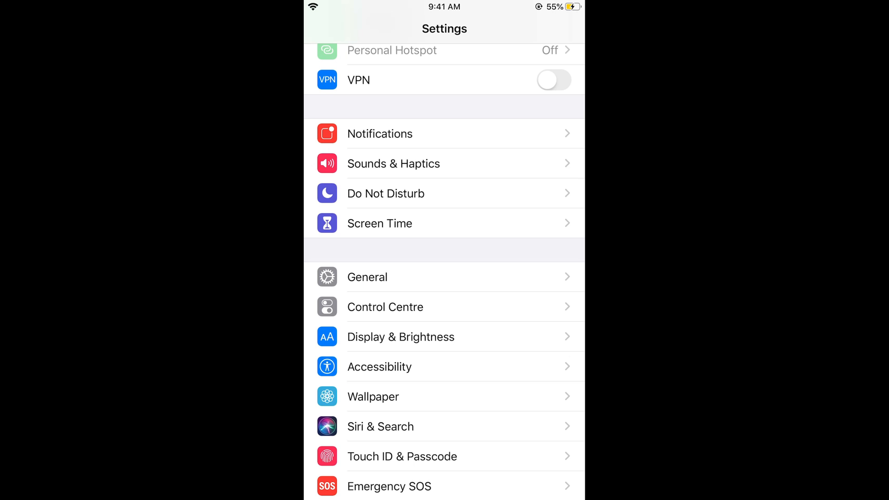
pyautogui.click(400, 336)
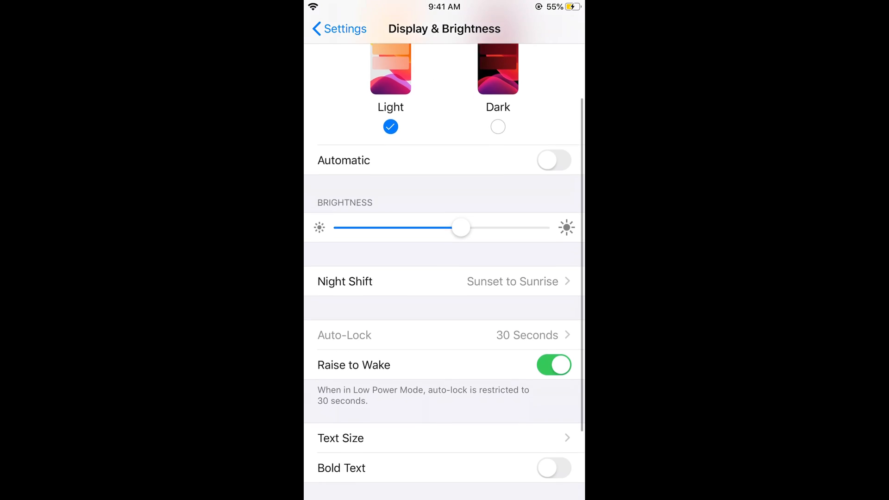
pyautogui.scroll(-3)
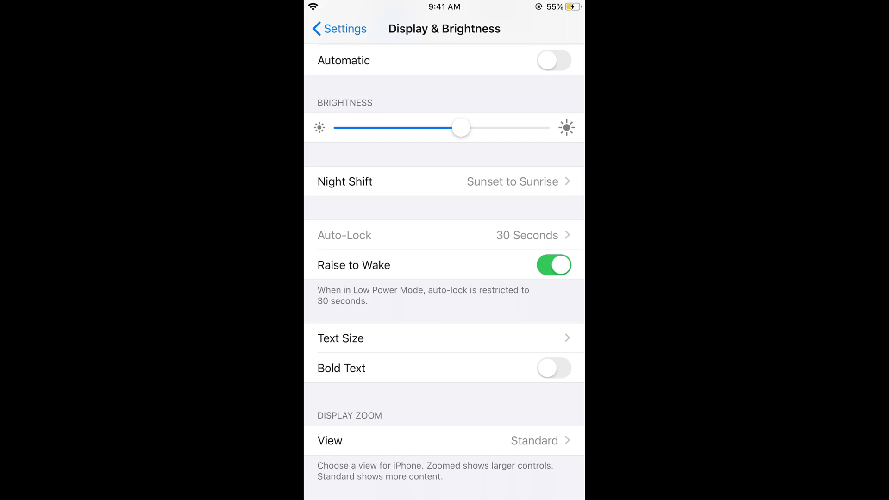
# Drag the Text Size slider to the largest size, go home, and reopen Settings
pyautogui.click(340, 339)
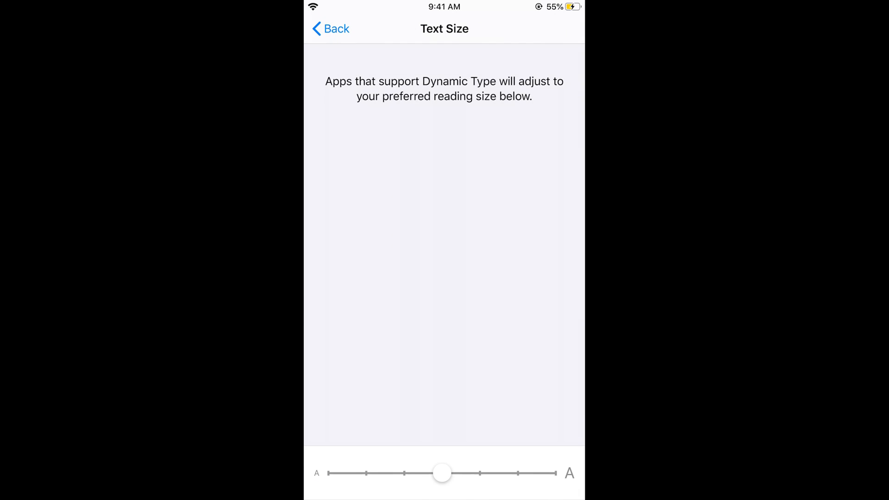
pyautogui.moveTo(442, 472); pyautogui.dragTo(546, 473)
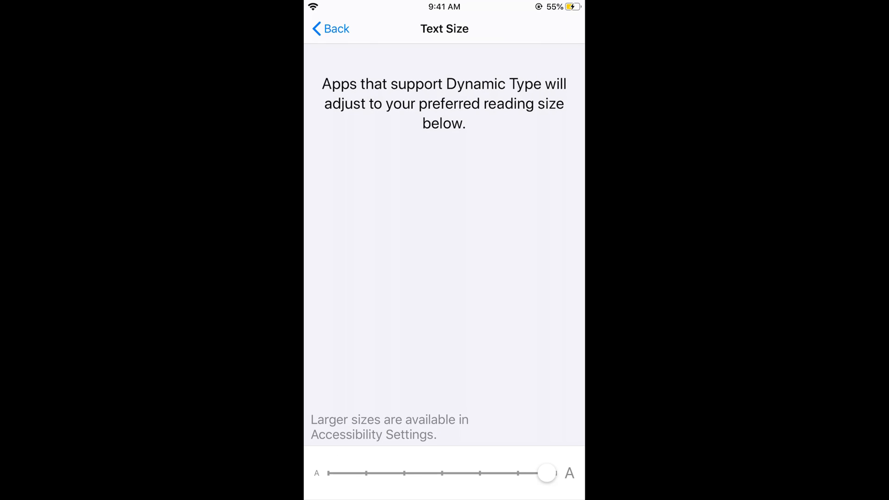
pyautogui.press('home')
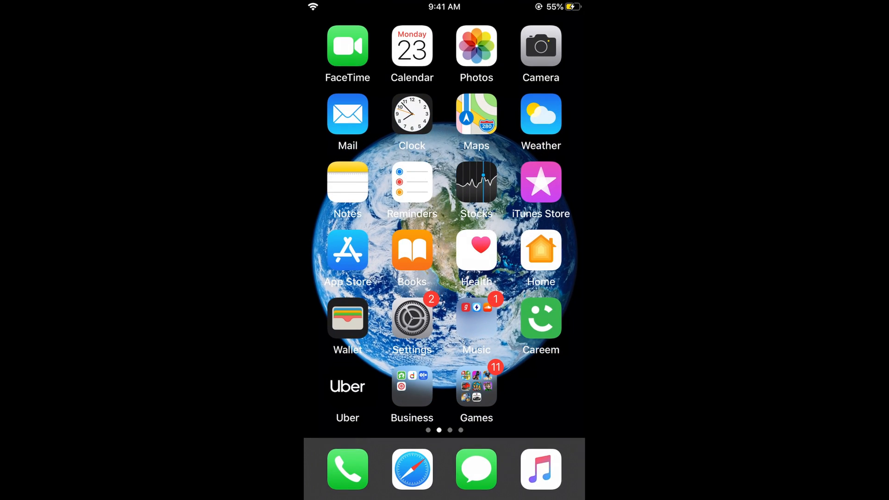
pyautogui.click(476, 469)
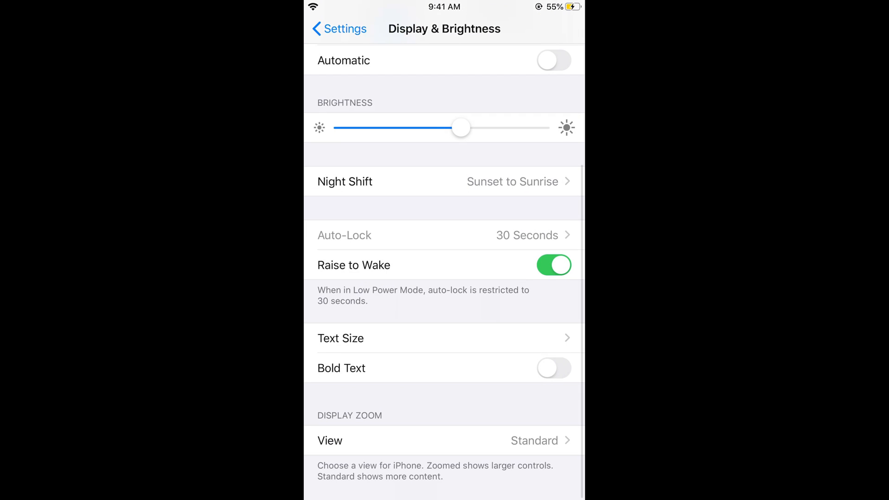
# Switch Bold Text on and bring up the app switcher
pyautogui.click(553, 368)
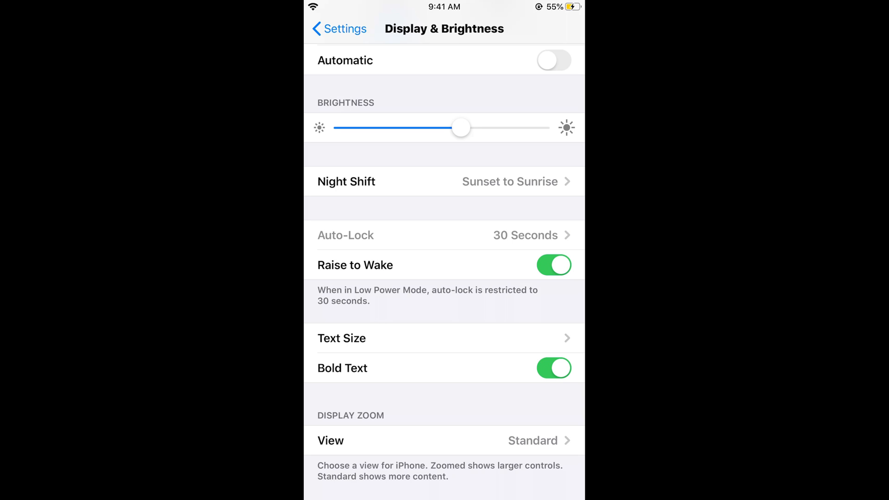
pyautogui.press('home')
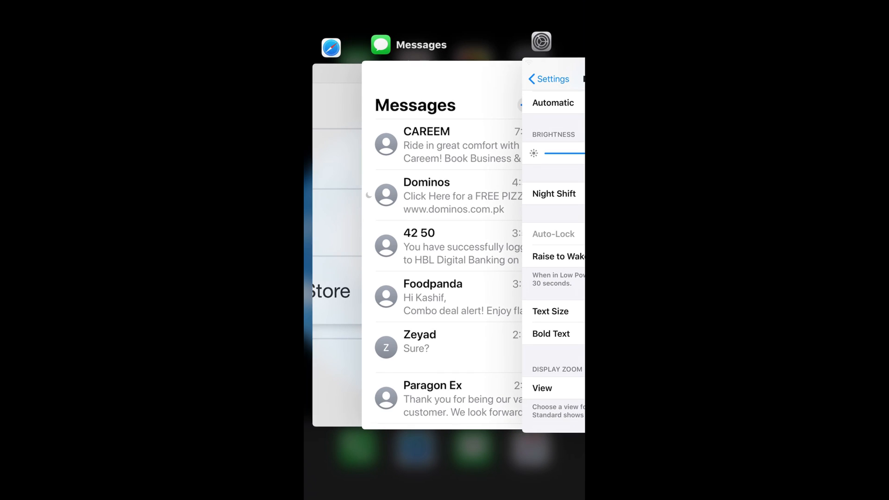